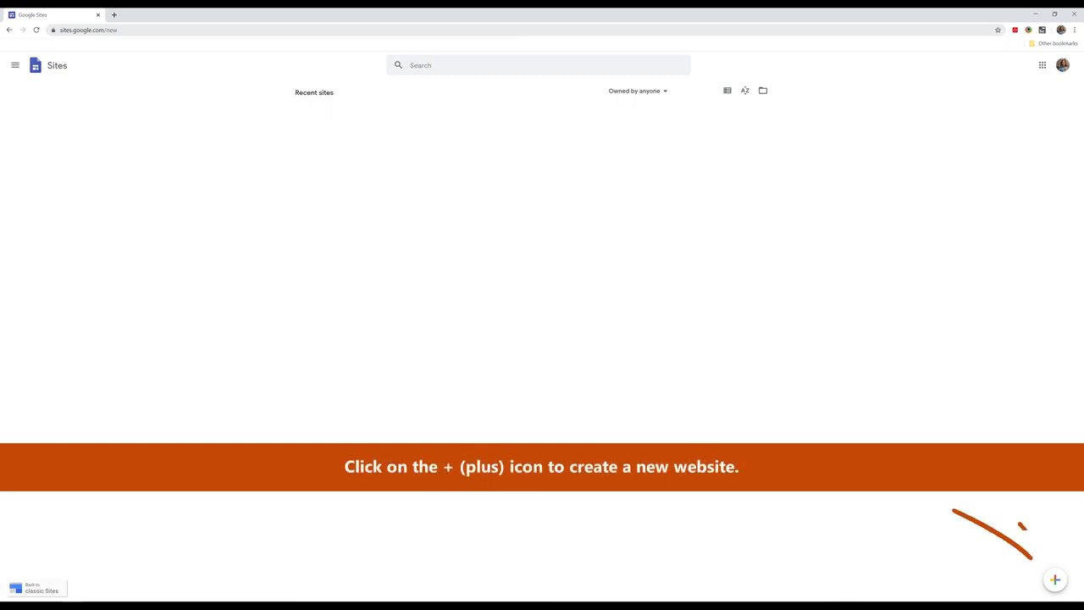
Create a new blank site and title its page 'Latin Text'
left_click(1054, 579)
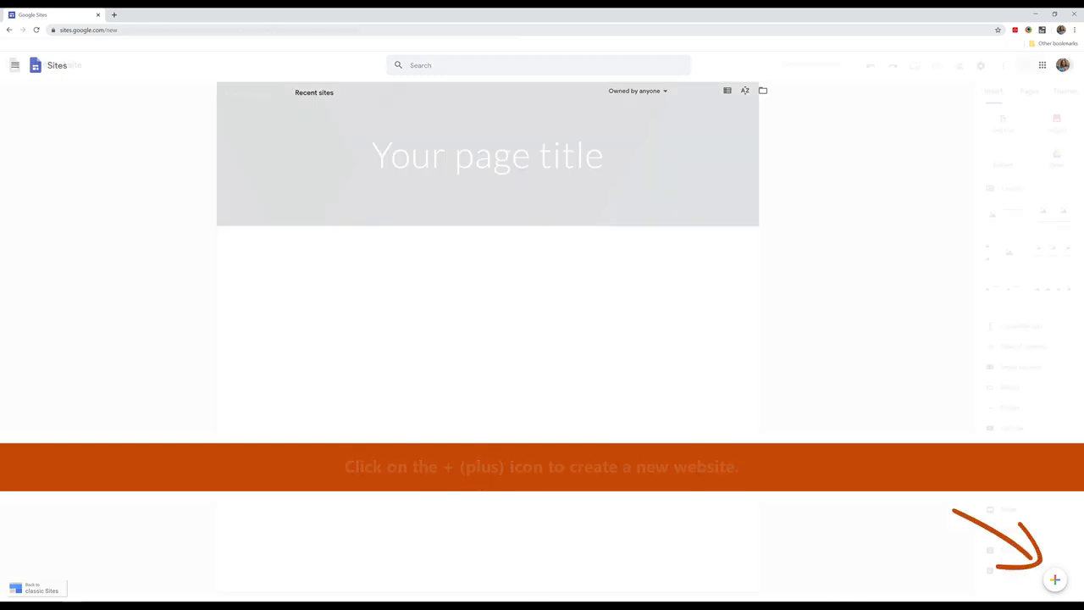
left_click(1054, 579)
type("Latin Text")
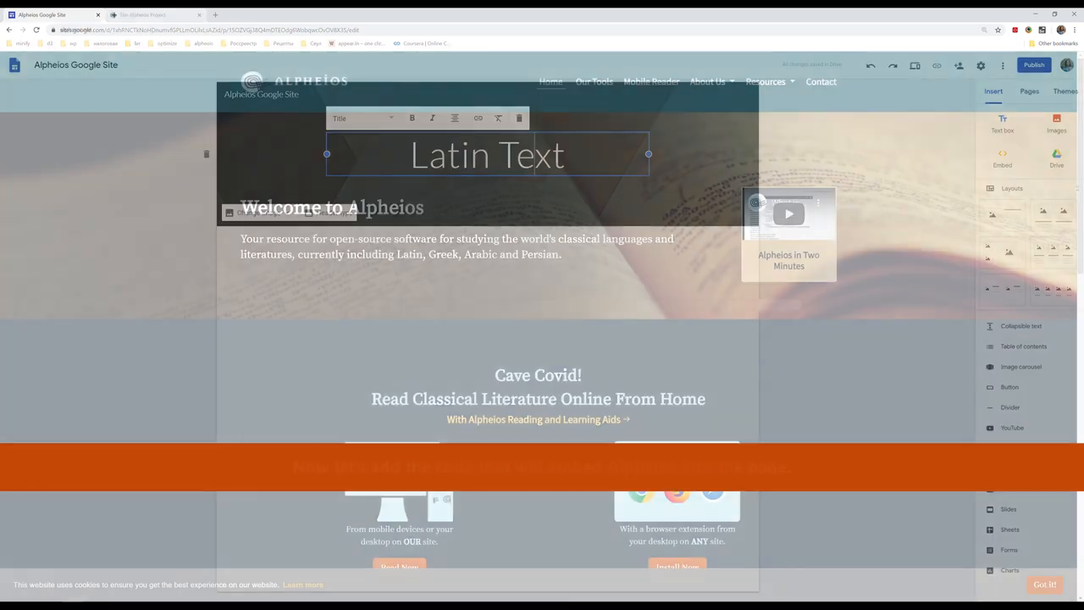
Open alpheios.net in a new tab and start the embed-code copier
left_click(152, 15)
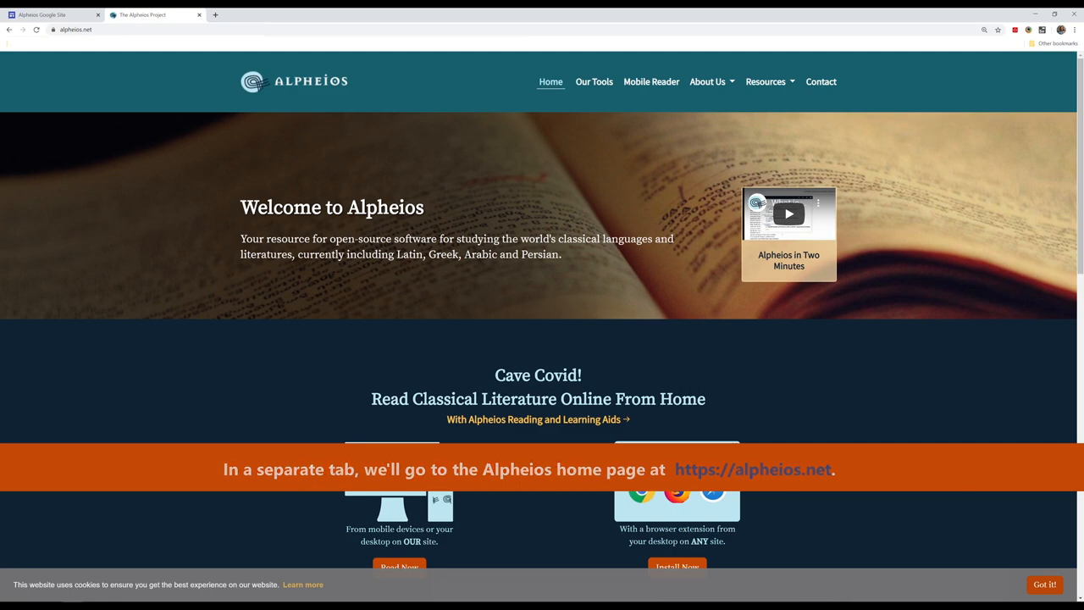
scroll("down", 3)
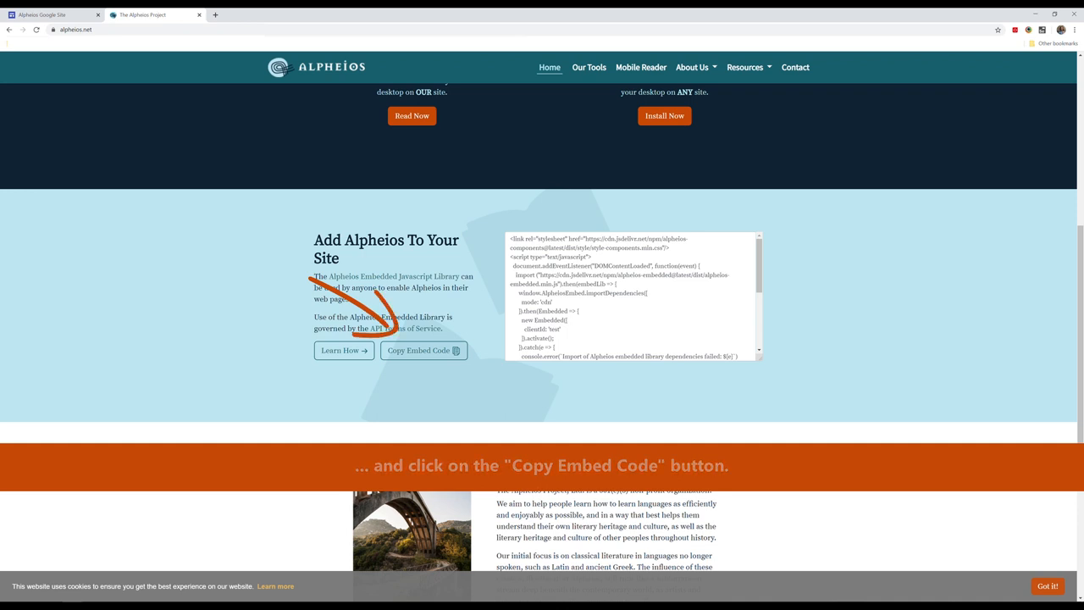
left_click(417, 349)
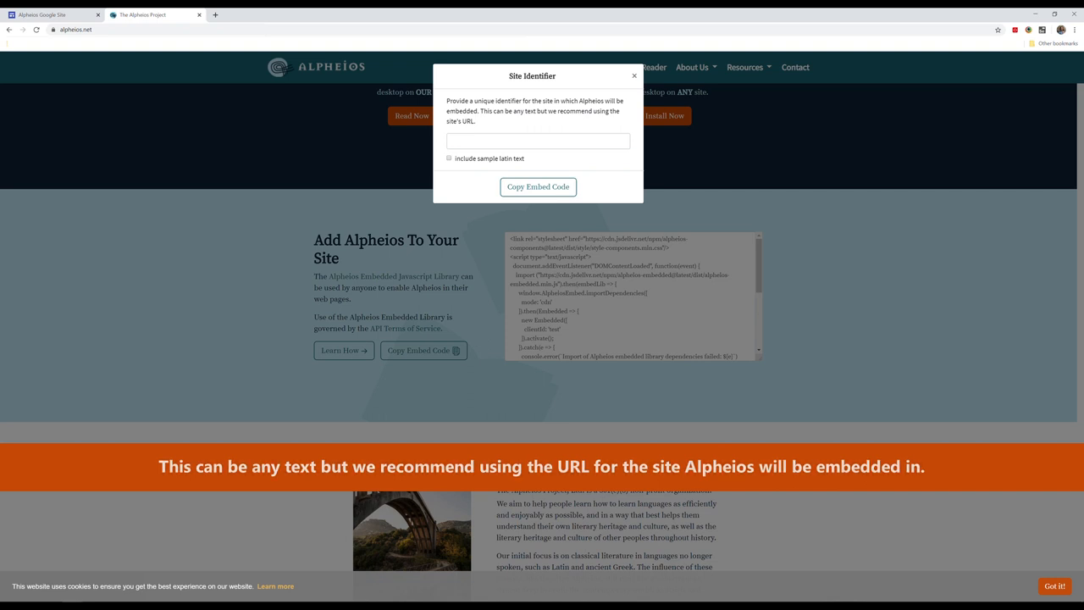
Generate the embed code for 'alpheios-google-site-tutorial' with sample Latin text and copy it
type("alpheios-google-site-tutorial")
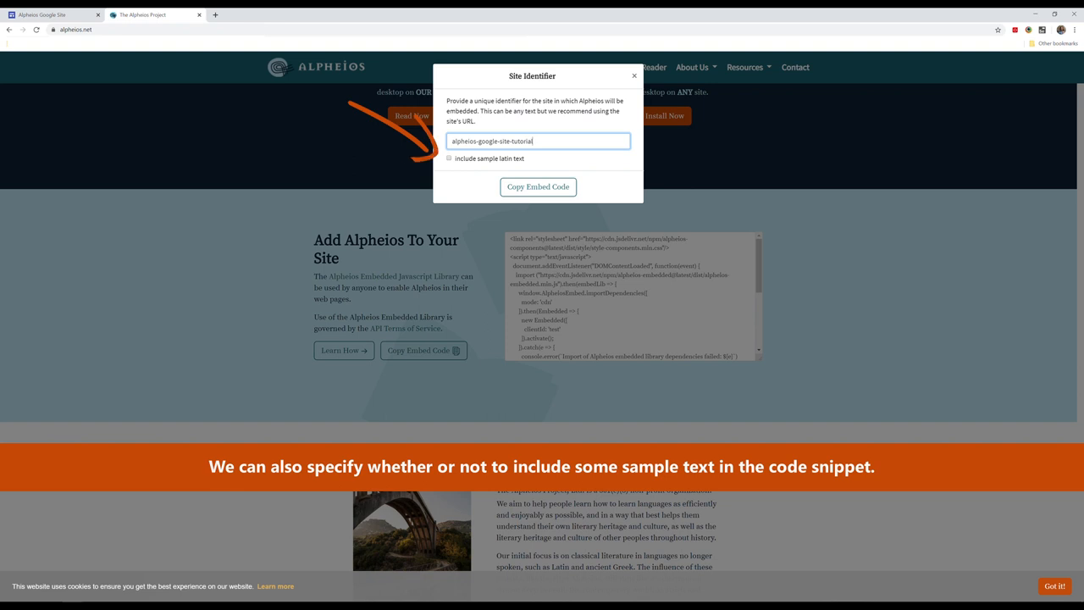
left_click(449, 158)
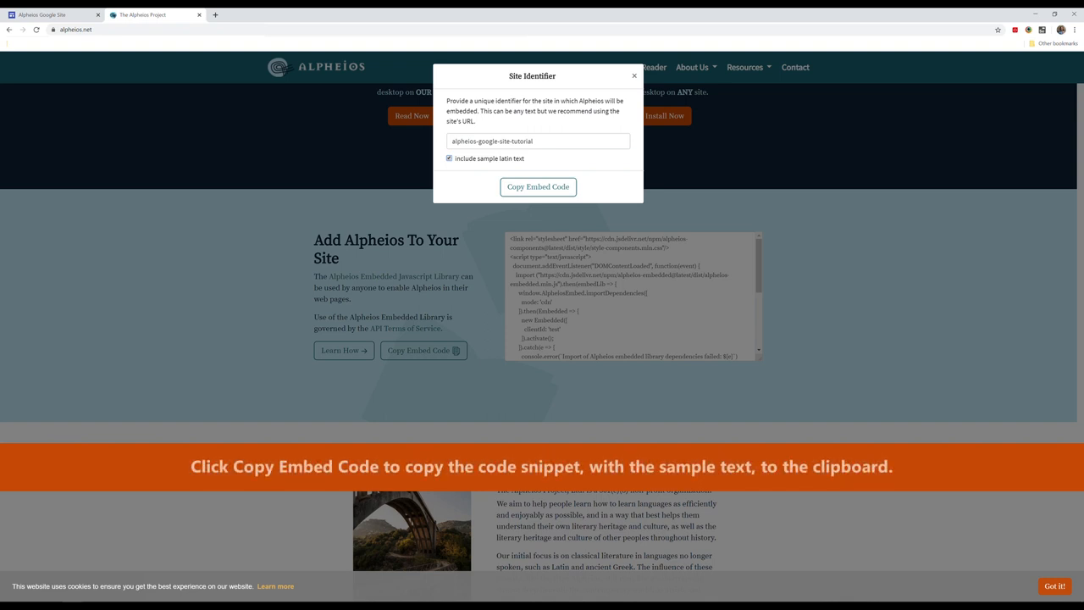
mouse_move(413, 246)
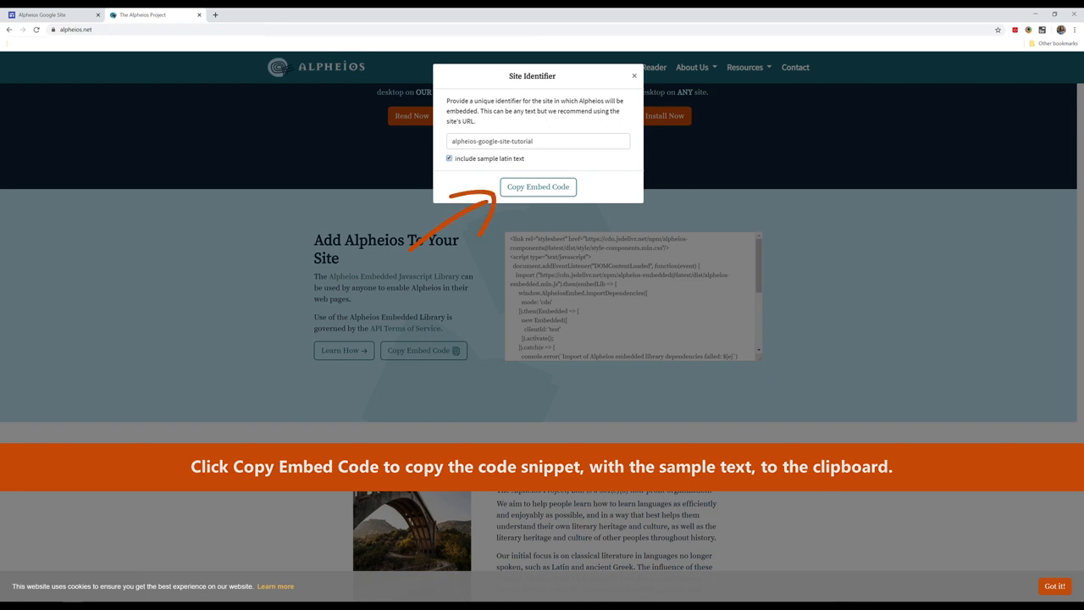
left_click(152, 14)
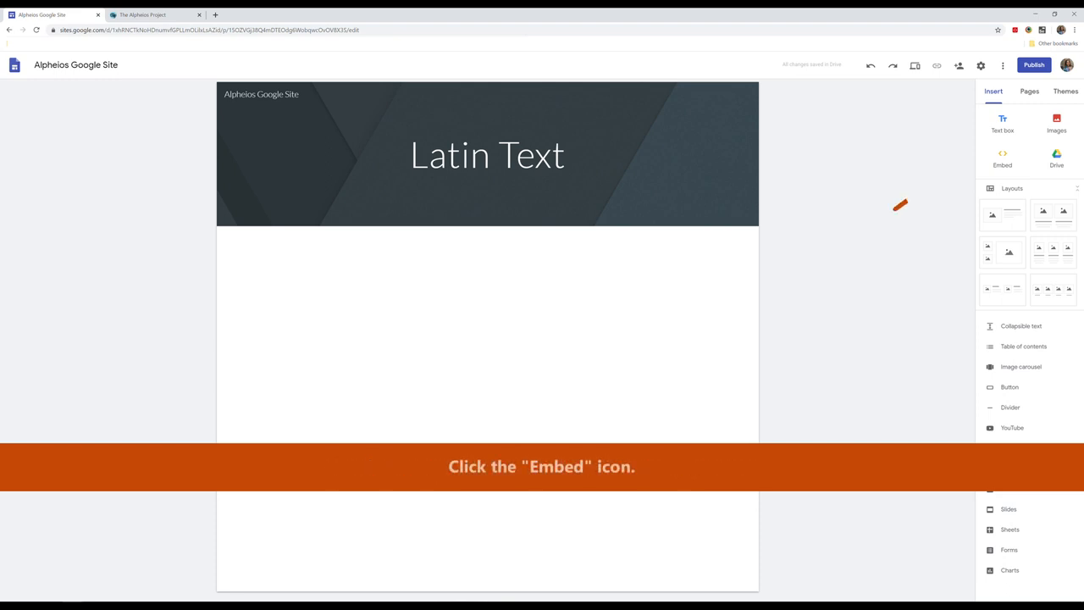
Start a web embed and paste the Alpheios code into its Embed code field
left_click(1002, 156)
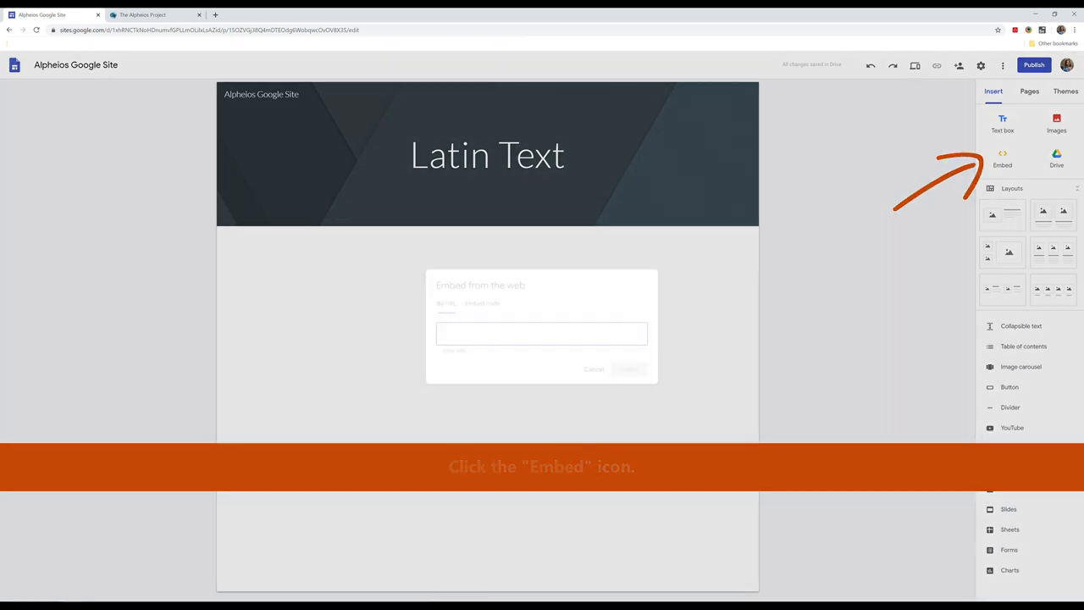
left_click(1002, 157)
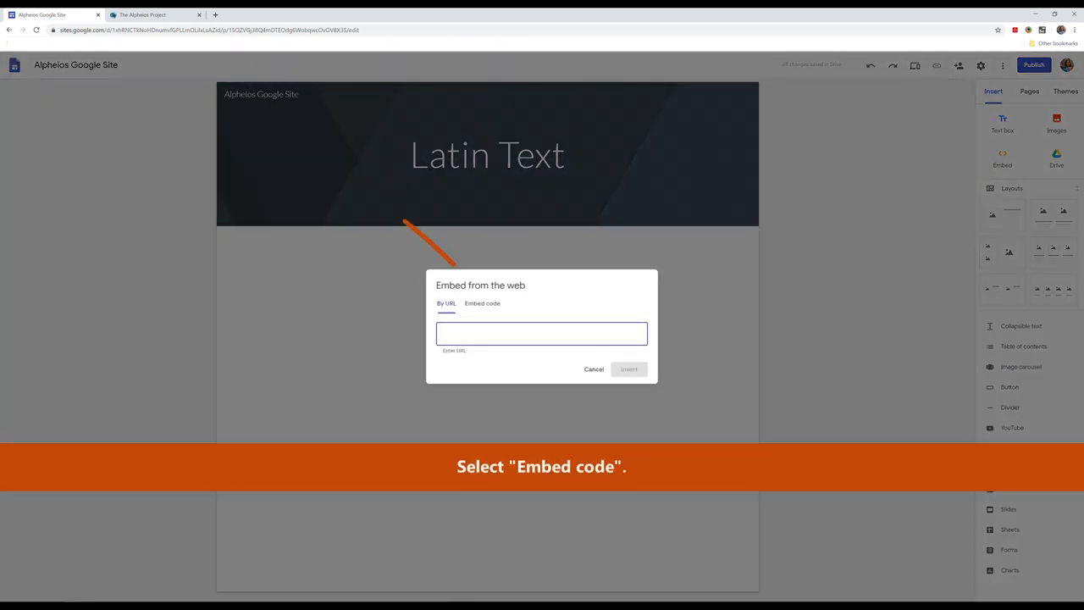
left_click(481, 303)
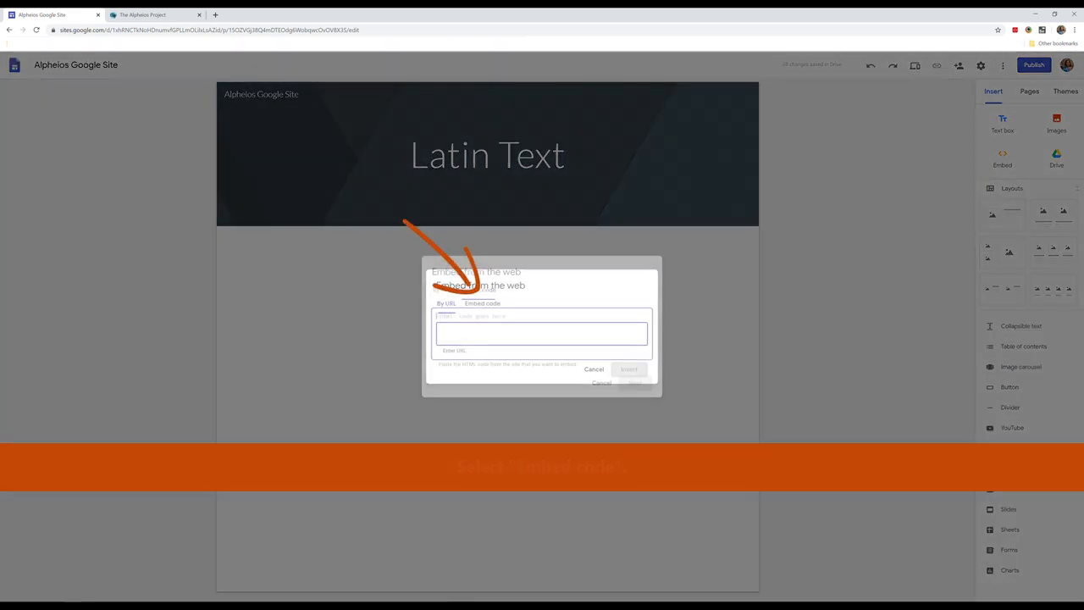
left_click(478, 289)
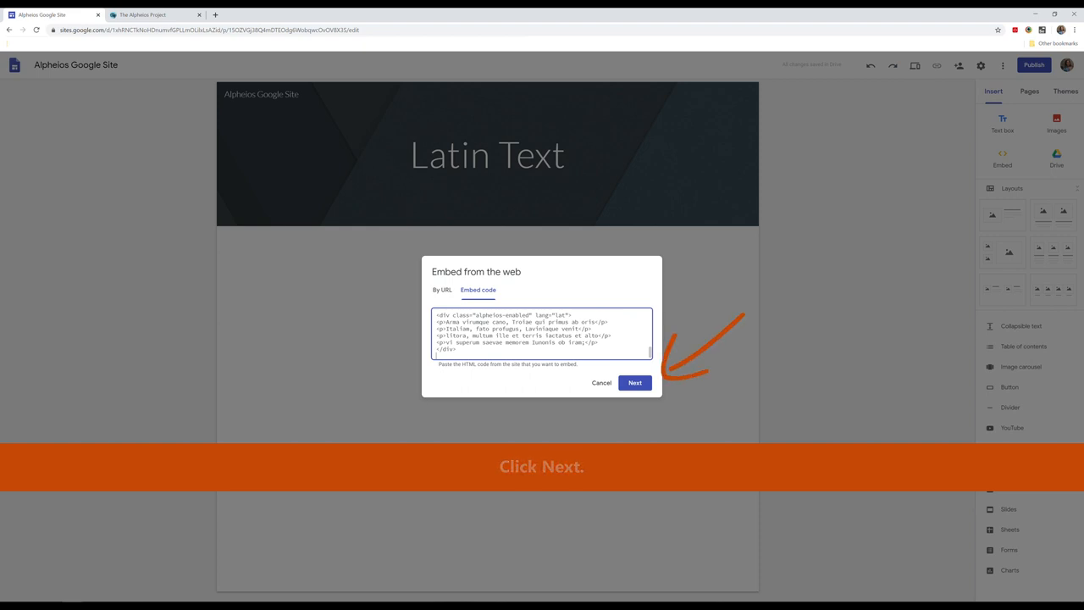
left_click(635, 382)
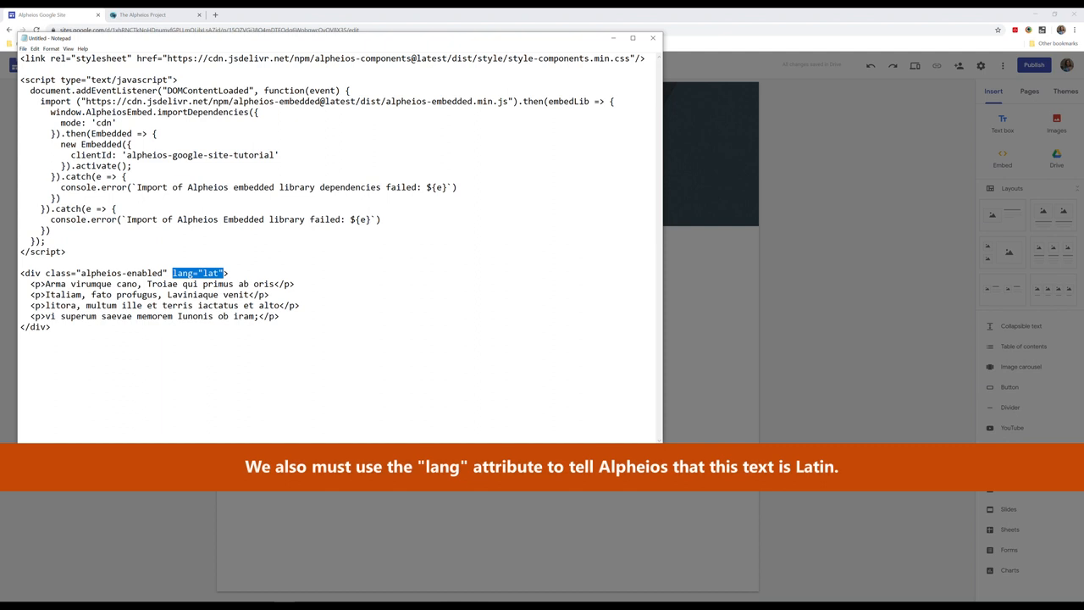
Select the four sample verse lines in Notepad for replacement with Minerva sentences
left_click_drag(170, 272, 279, 316)
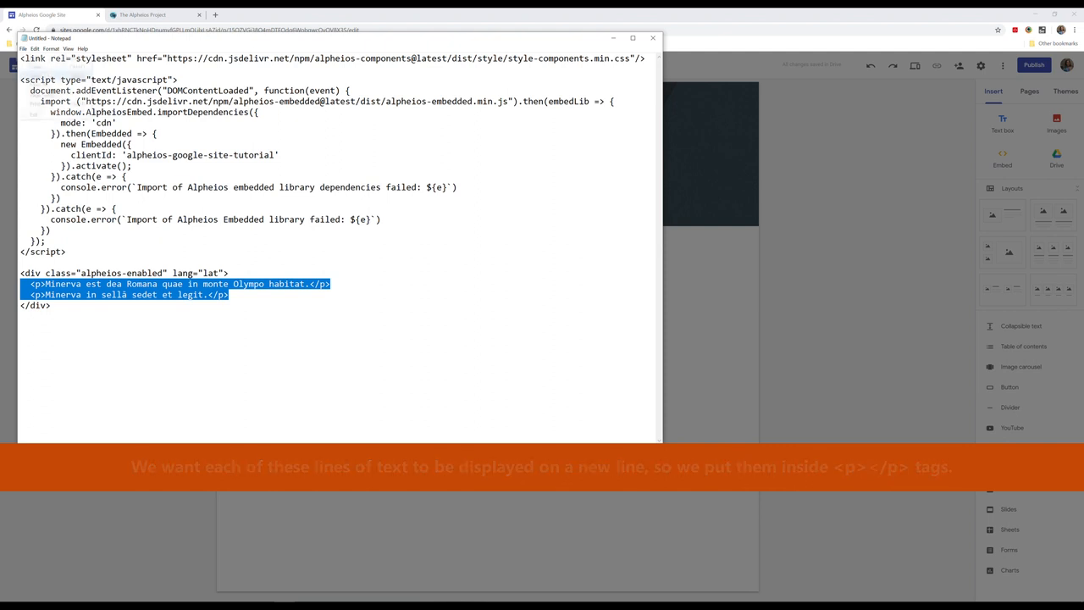
left_click(24, 48)
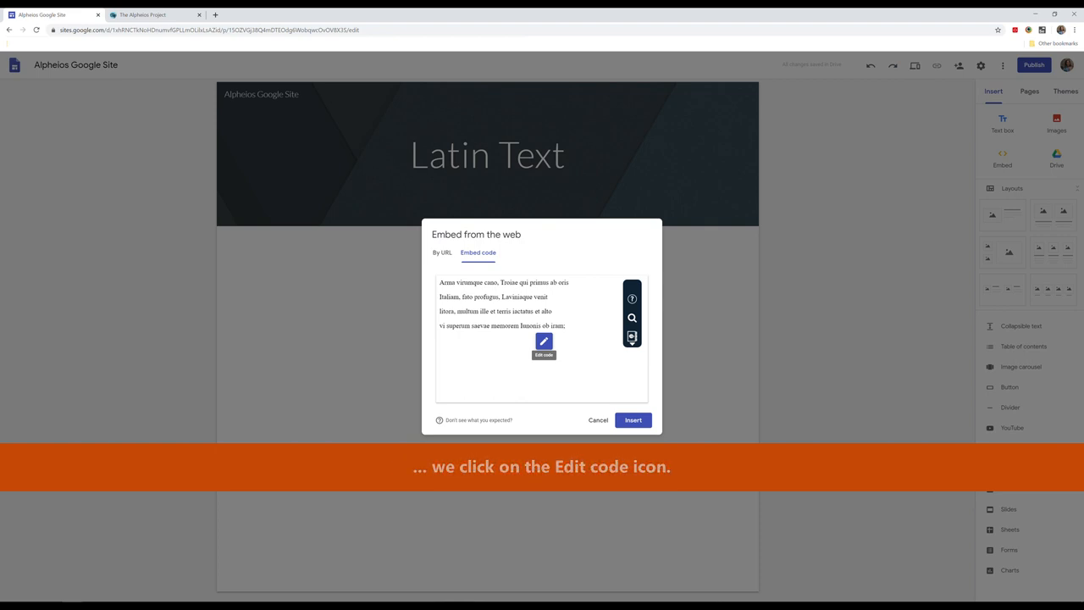
Replace the embed code with the Minerva version, preview it, and insert it
left_click(543, 341)
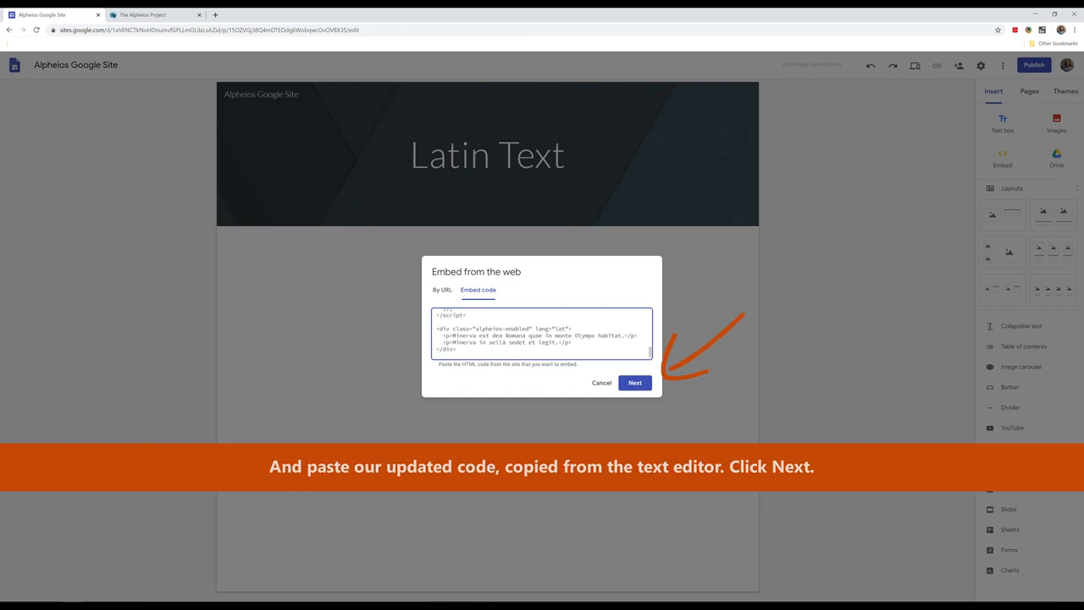
left_click(634, 382)
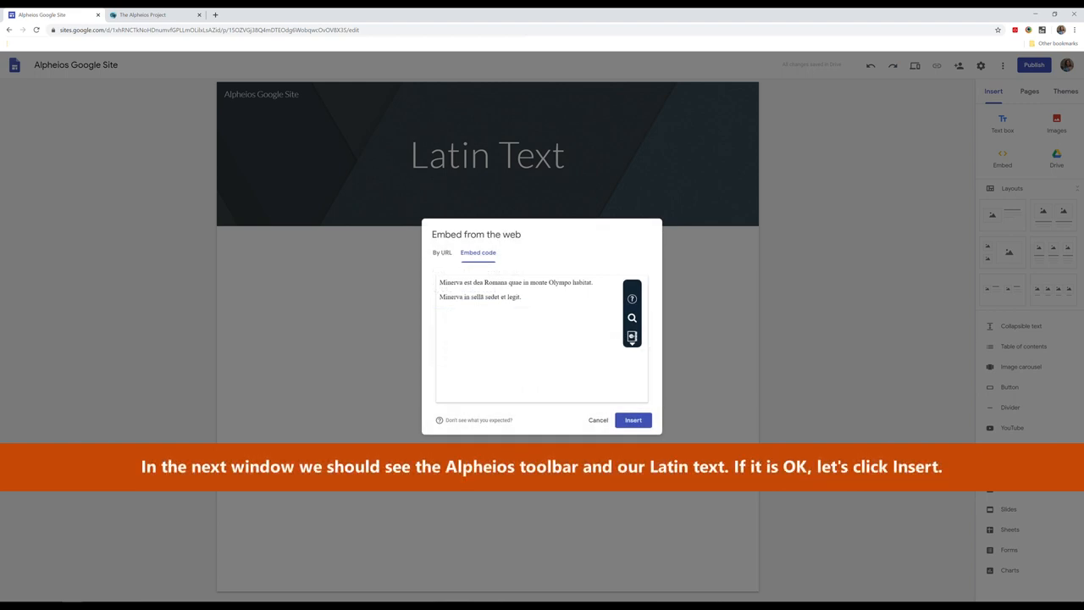
mouse_move(726, 364)
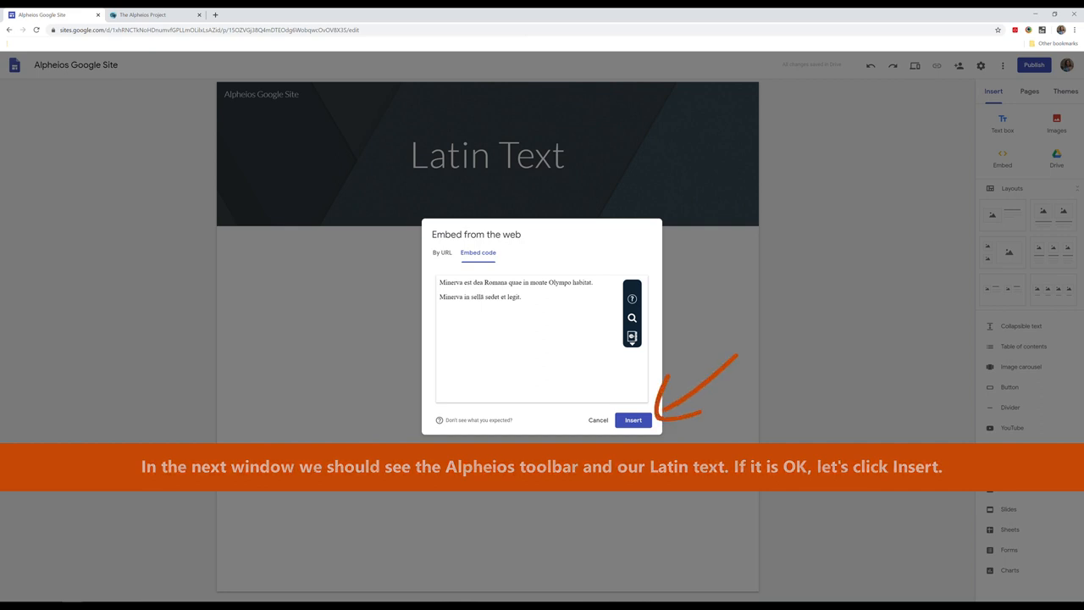
left_click(632, 420)
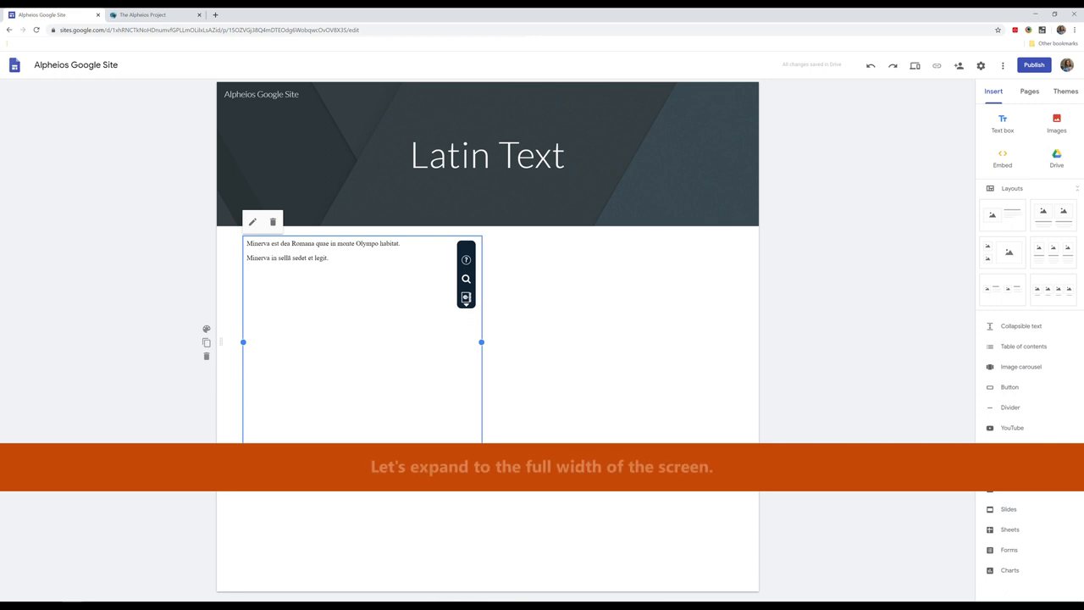
Drag the Minerva embed's right edge out to the page's full width
left_click_drag(481, 342, 743, 342)
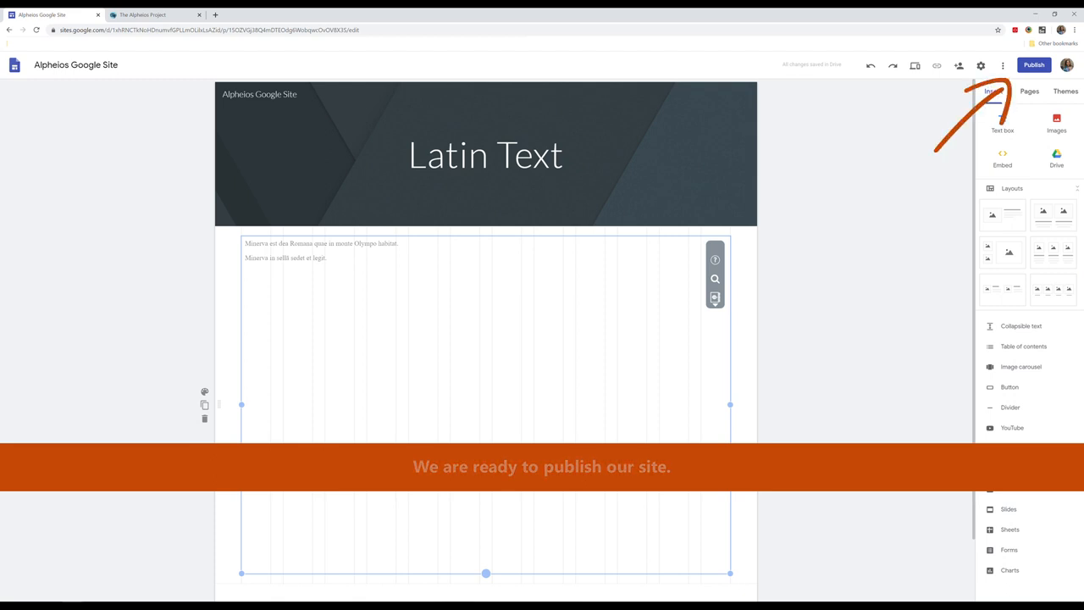
Publish the site with web address 'alpheios-site-tutorial'
left_click(1033, 64)
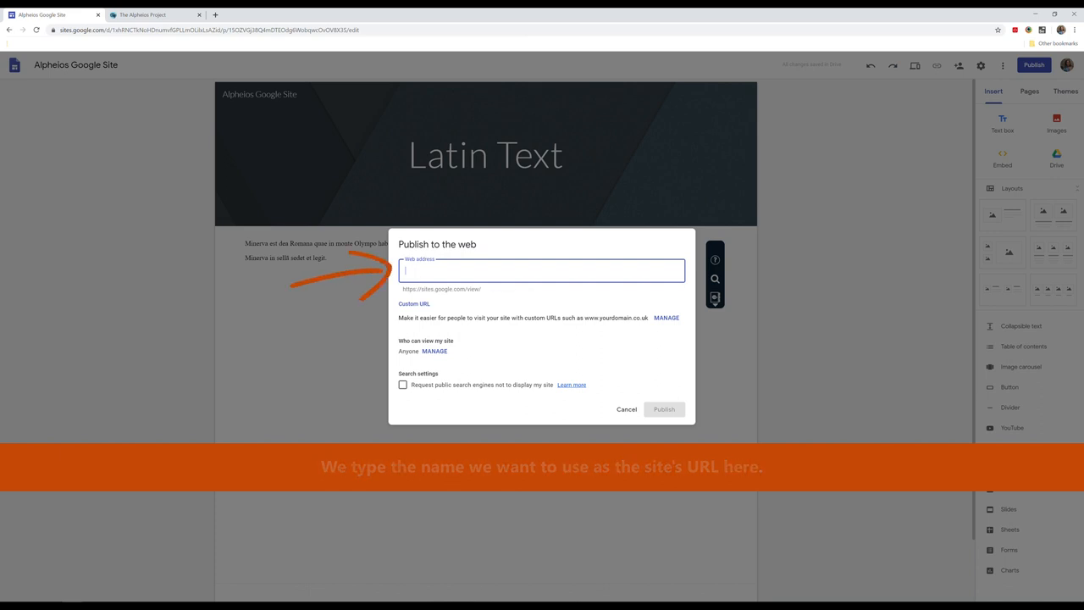
type("alpheios-site-tutorial")
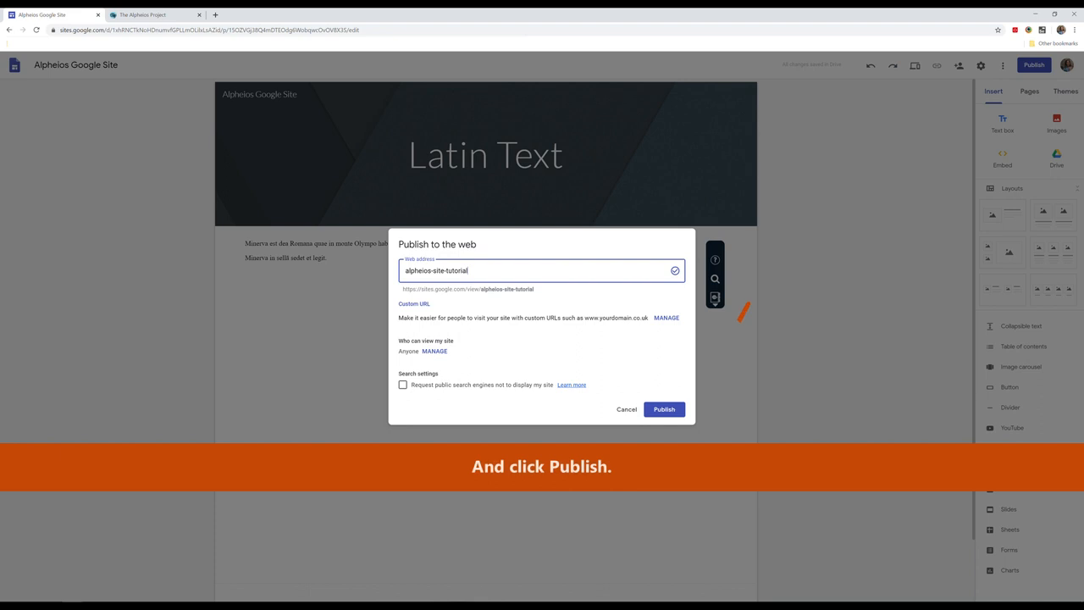
left_click(664, 409)
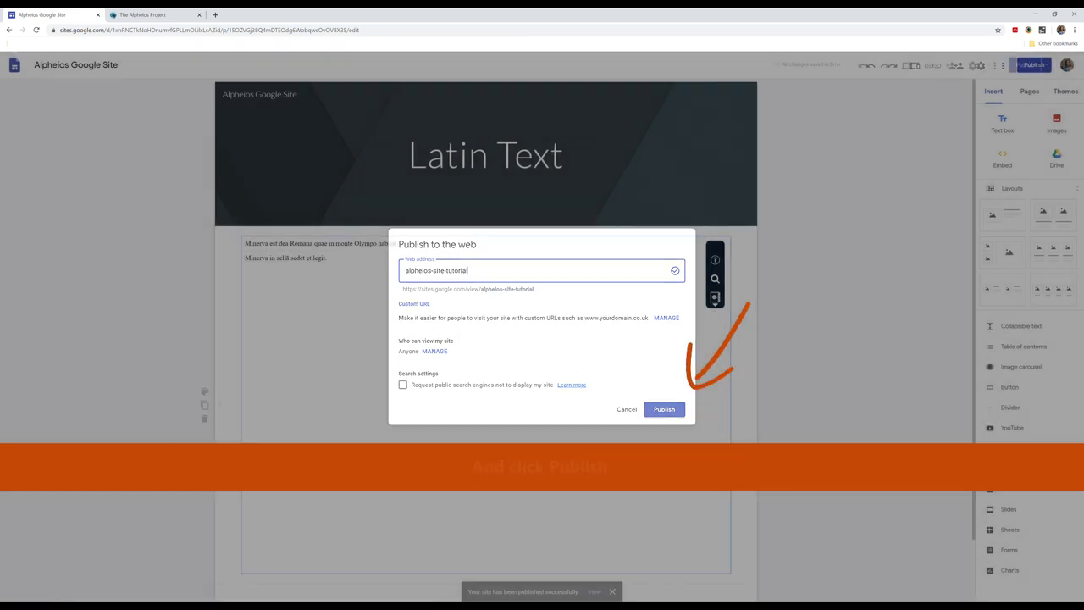
left_click(664, 409)
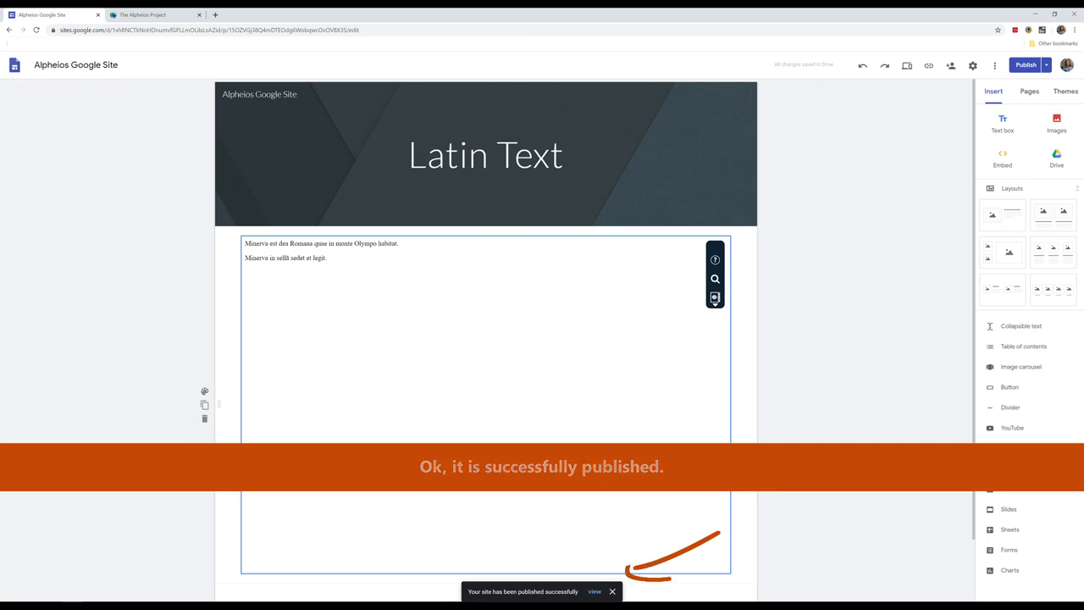
View the published site from the Publish dropdown
left_click(1045, 64)
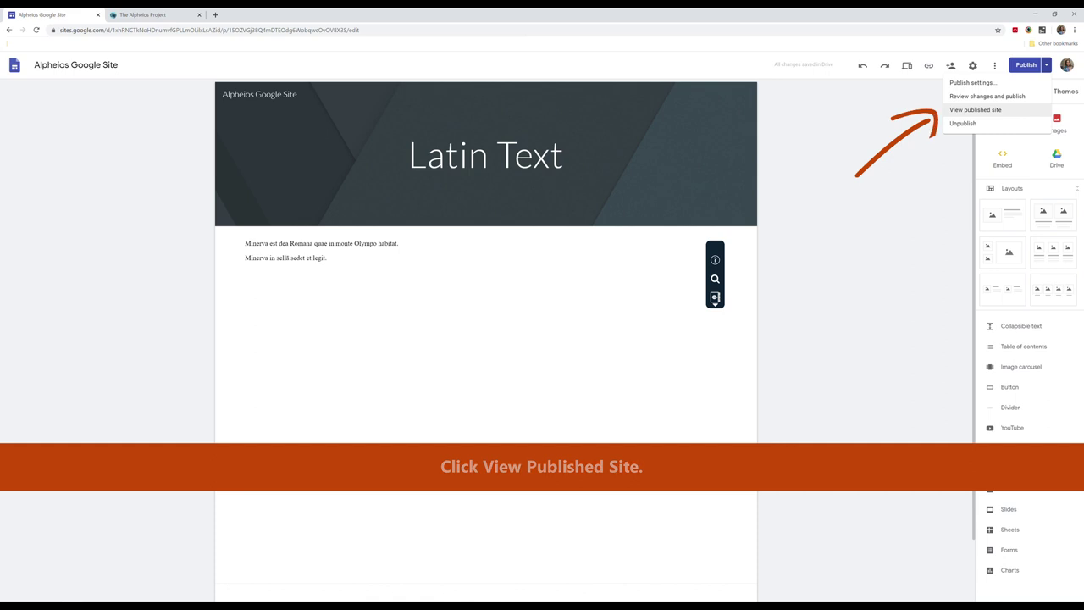
left_click(975, 110)
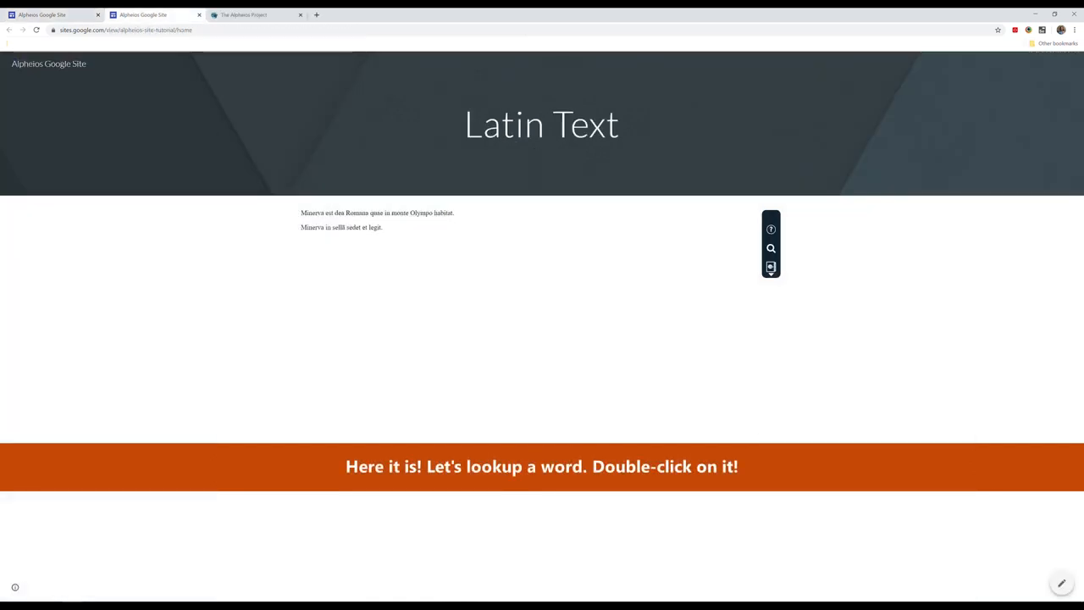
Double-click 'monte' on the published page to show its Alpheios entry
double_click(399, 213)
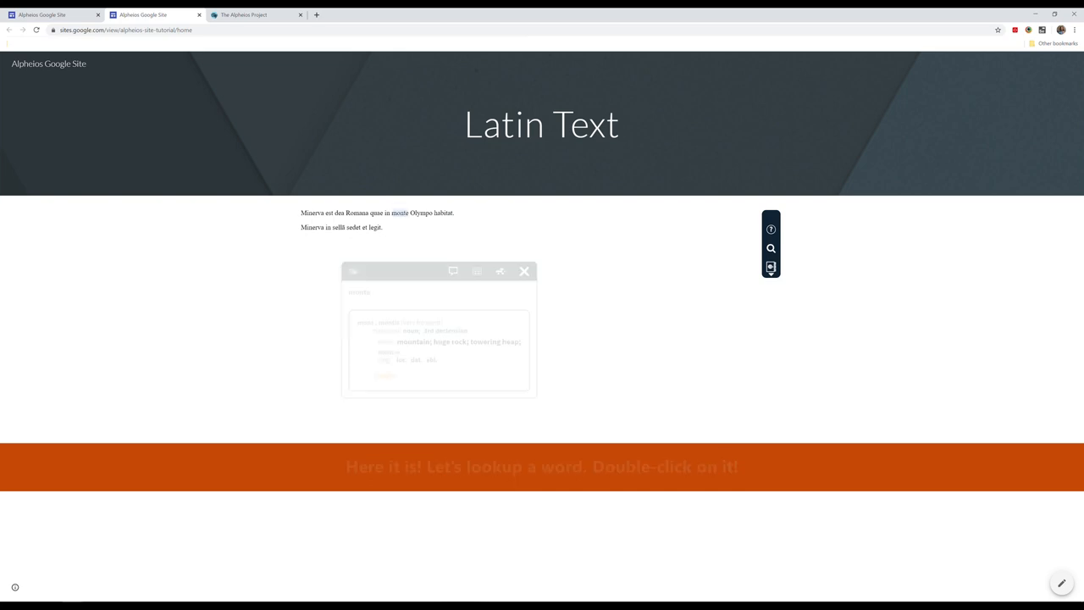
double_click(400, 212)
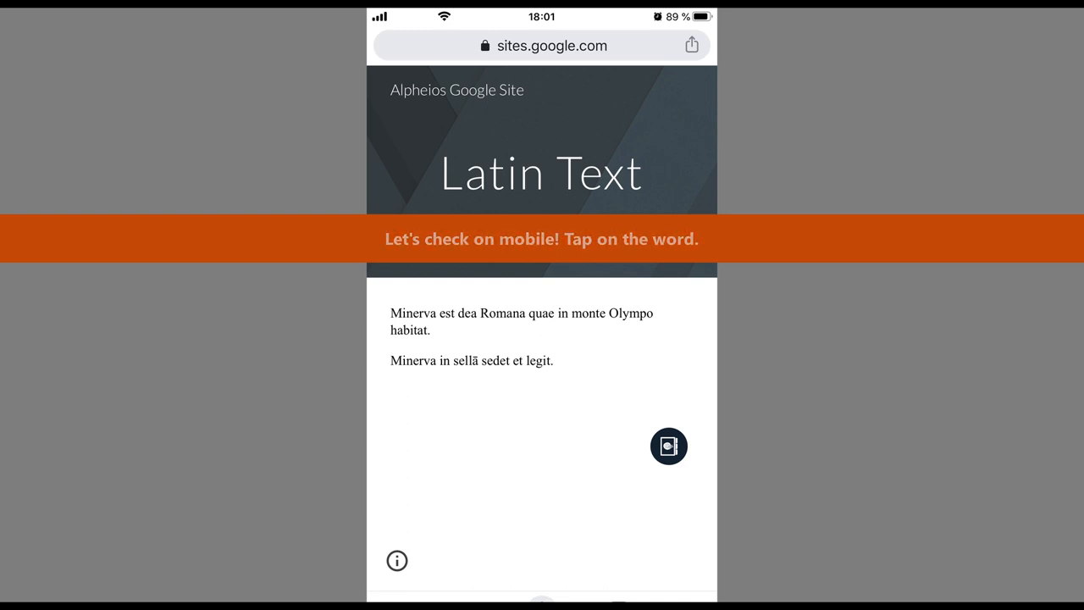
Tap a Latin word on the phone to try an Alpheios lookup
left_click(590, 312)
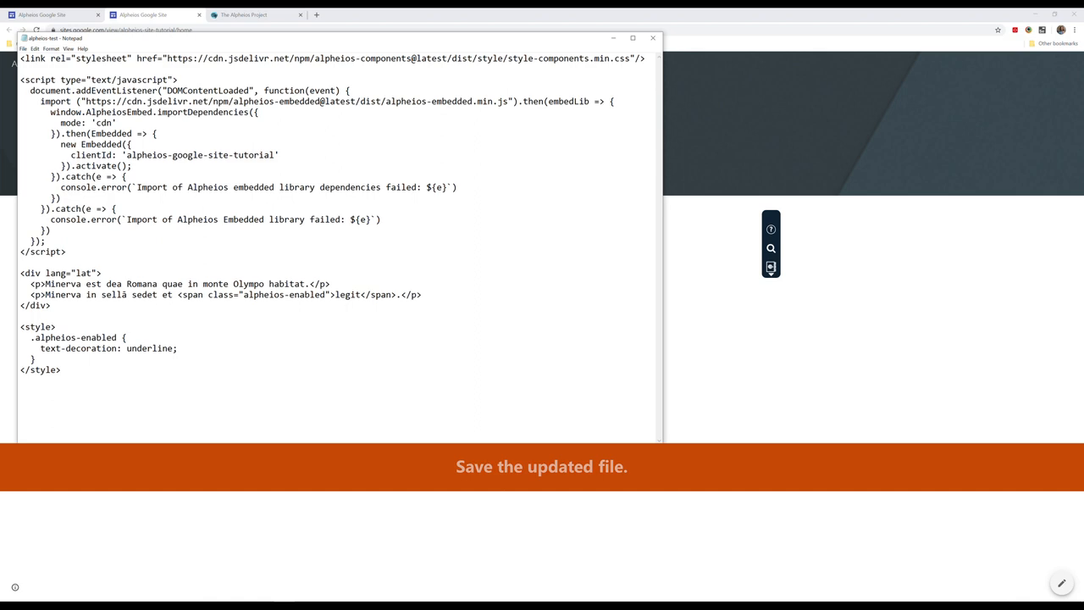
Select all of the edited embed code in Notepad, with legit wrapped in an underlined alpheios-enabled span
key("ctrl+a")
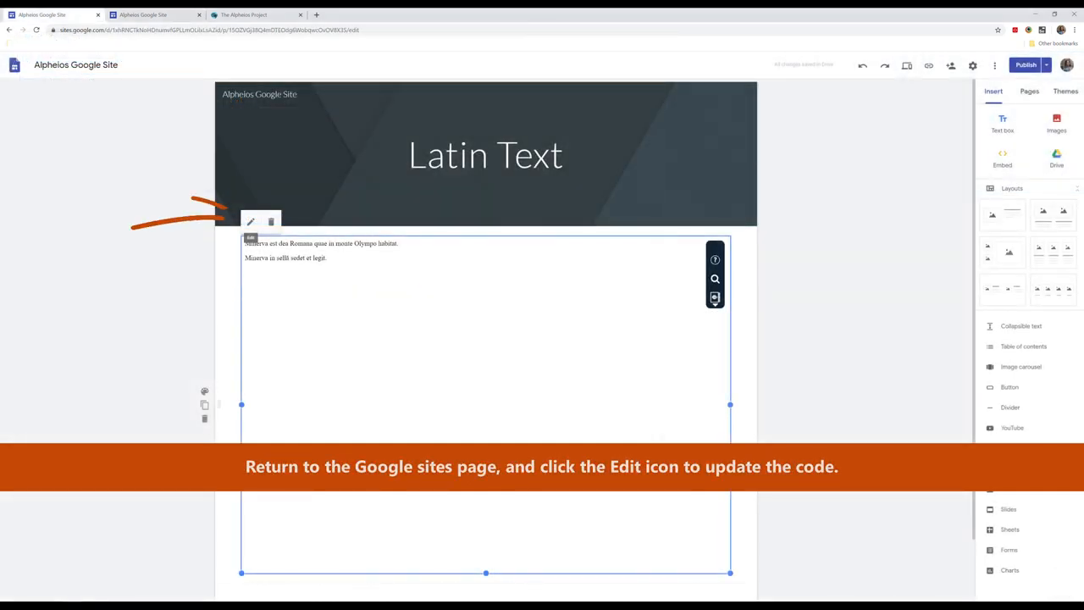
Paste the new code into the Minerva embed and save it, underlining legit
left_click(250, 221)
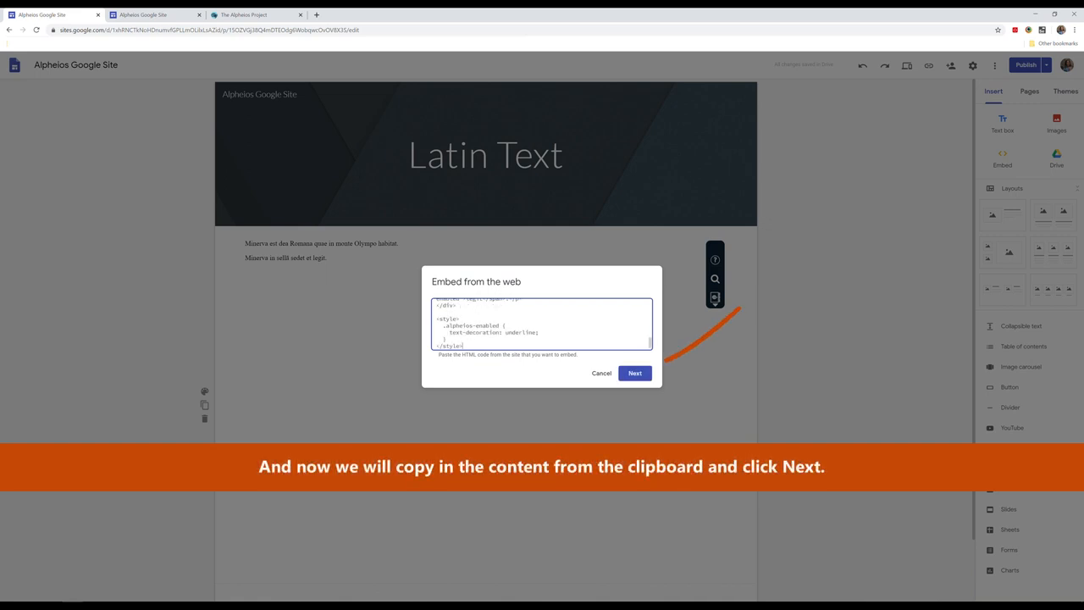
left_click(635, 373)
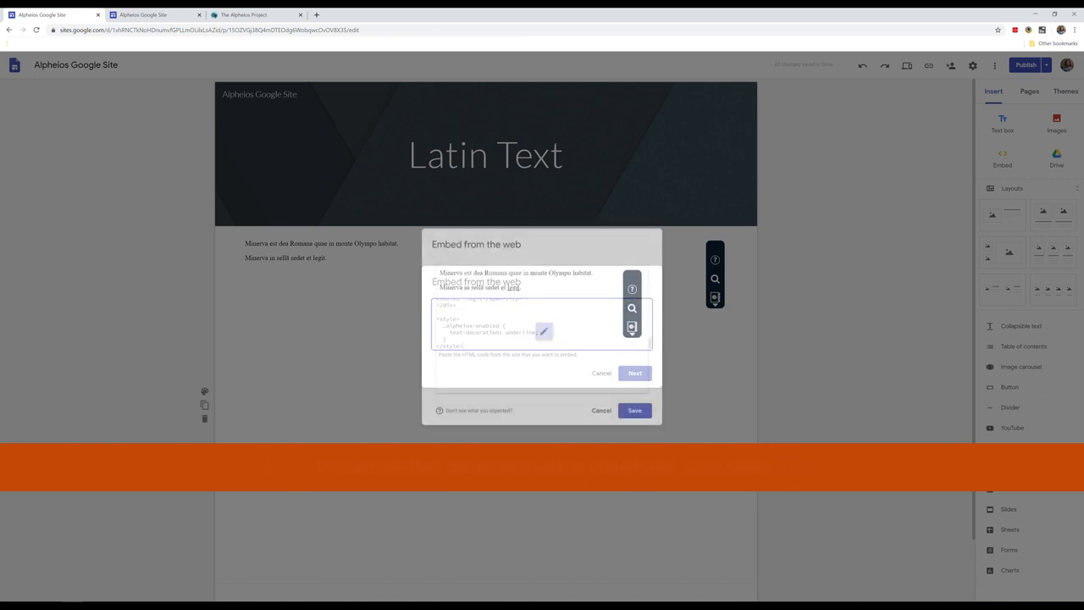
left_click(634, 373)
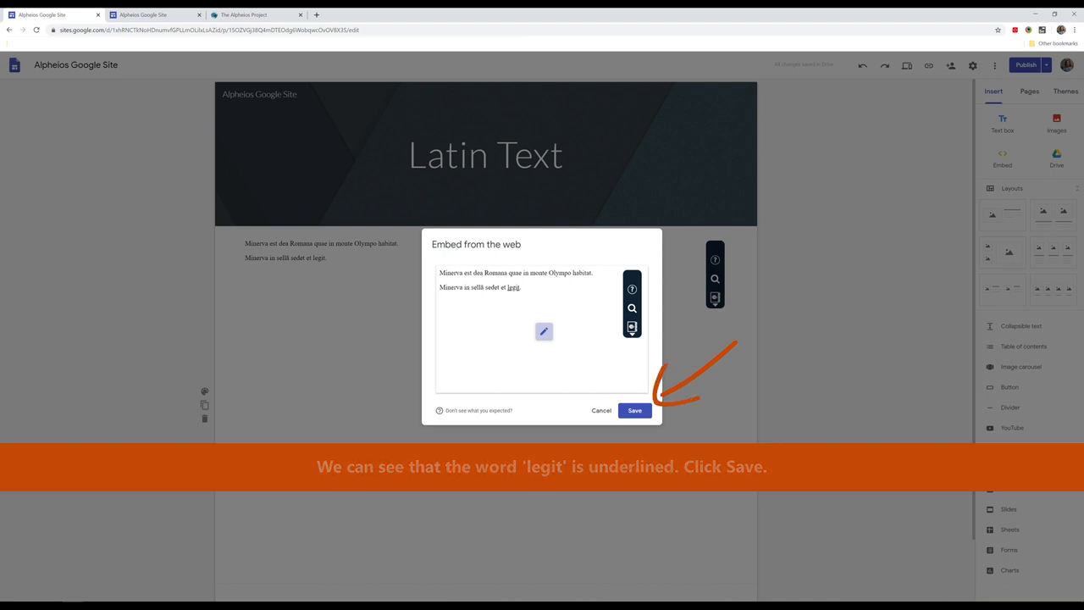
left_click(634, 410)
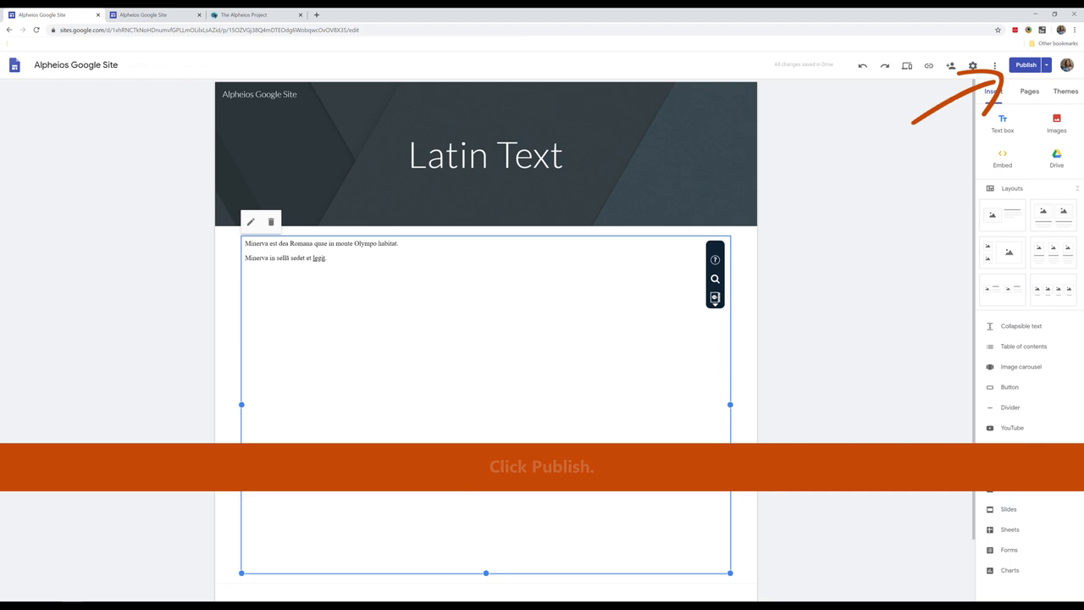
Publish the site again after reviewing the draft-versus-published changes
left_click(1025, 64)
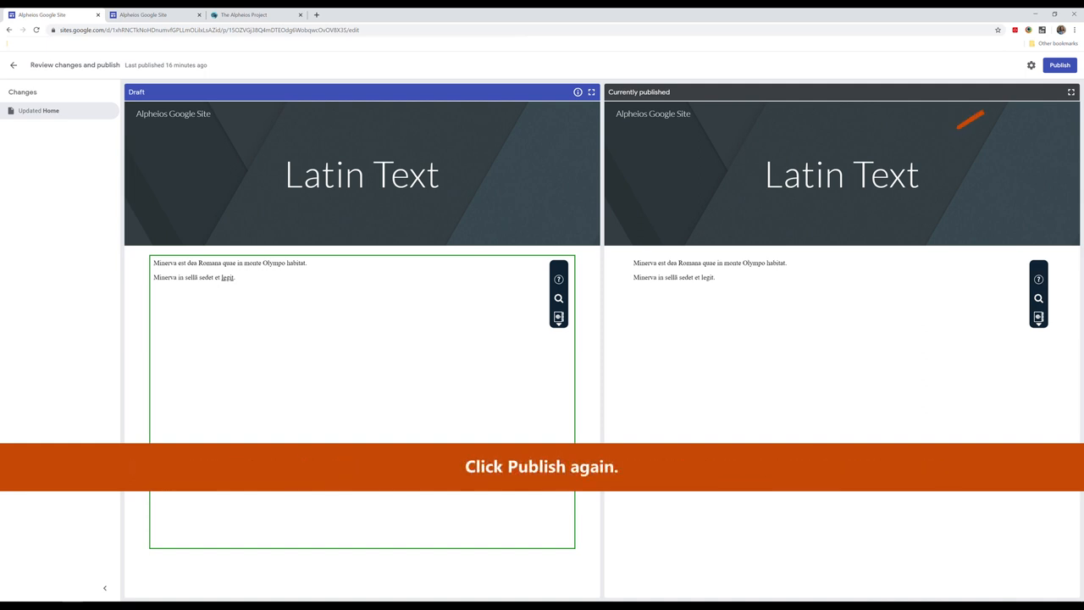
left_click(1059, 65)
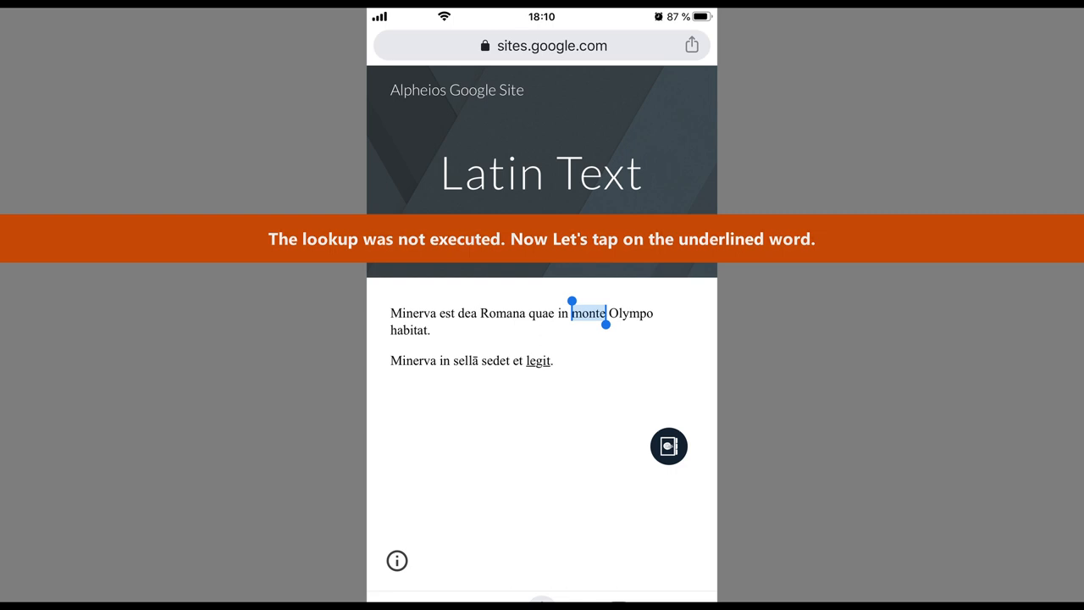
Tap the underlined legit on the phone to show its Alpheios entry: lego, legere, read
left_click(538, 360)
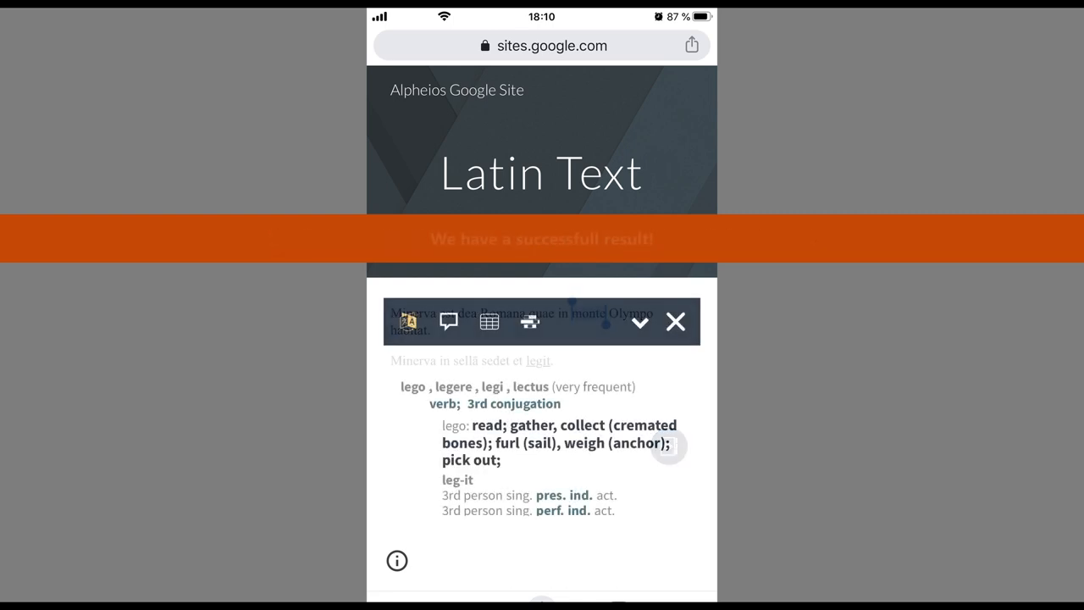